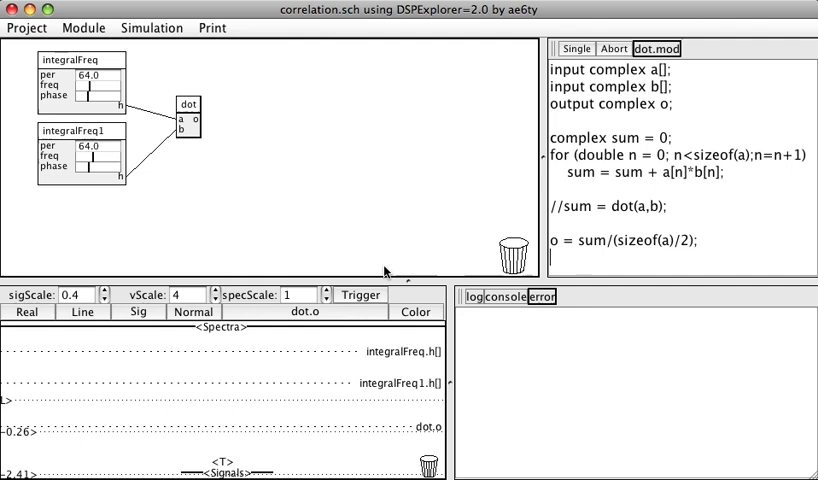
Run the correlation schematic simulation so both integralFreq sine waveforms appear
click(152, 28)
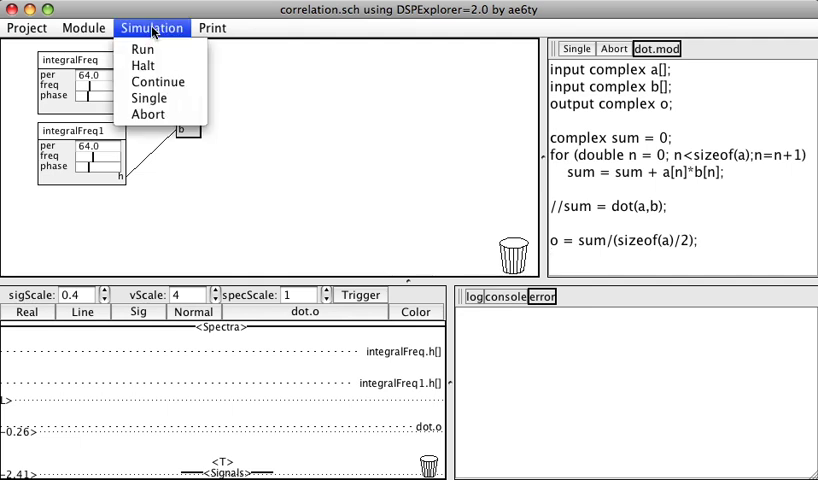
click(142, 48)
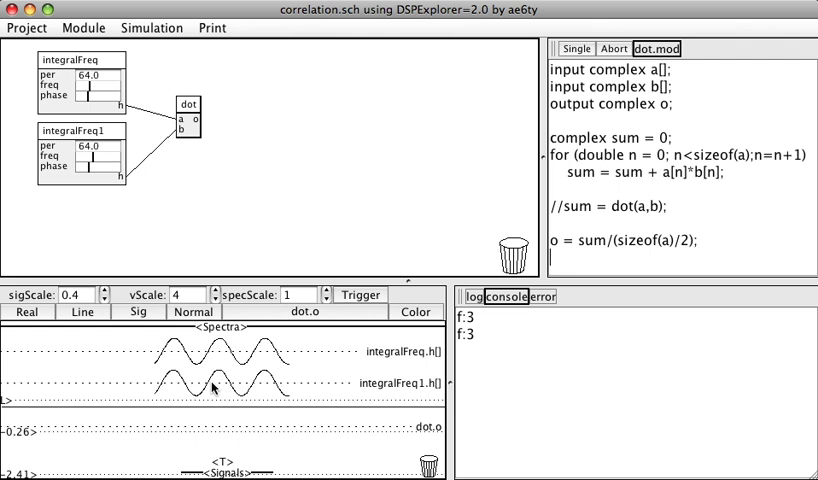
mouse_move(252, 396)
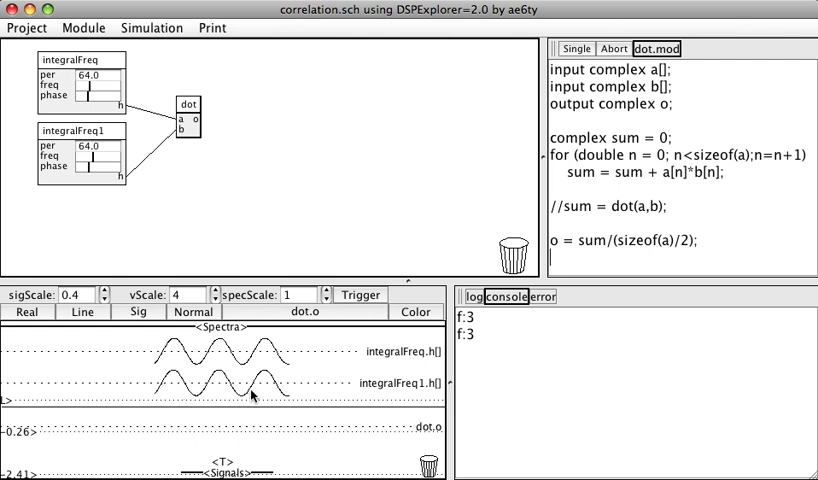
mouse_move(270, 406)
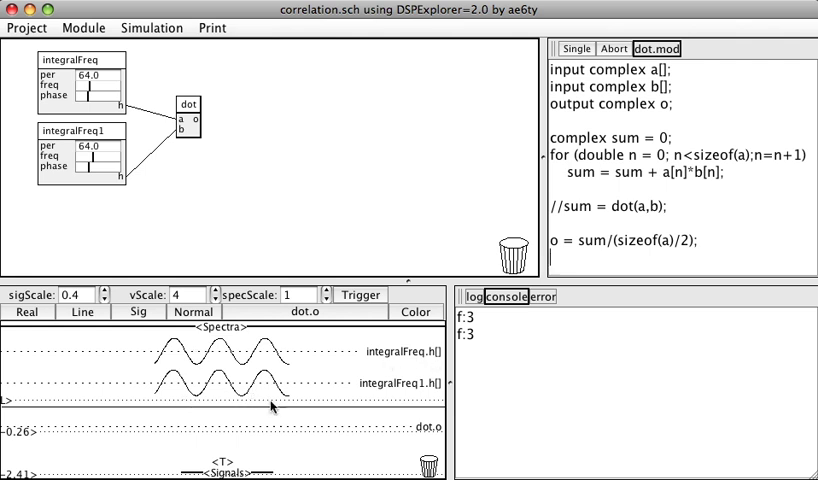
mouse_move(422, 432)
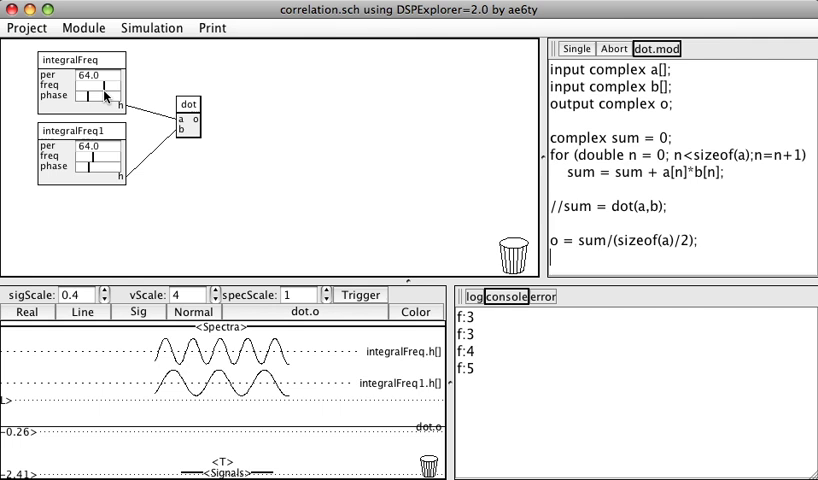
mouse_move(356, 270)
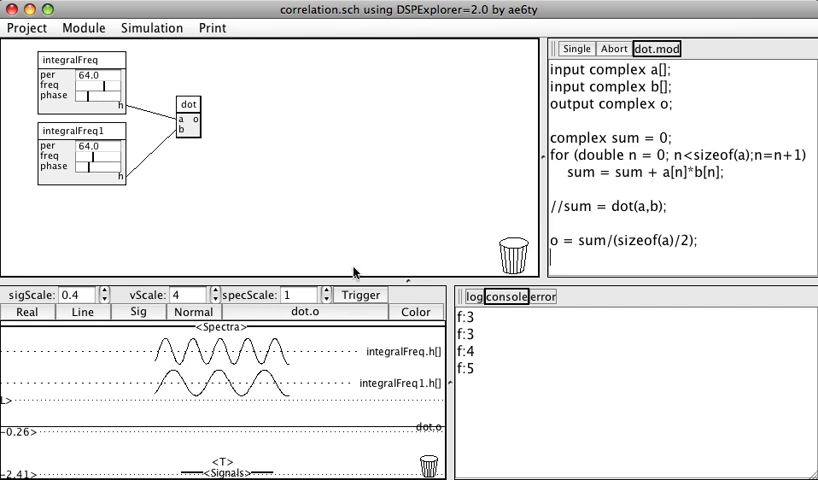
mouse_move(396, 428)
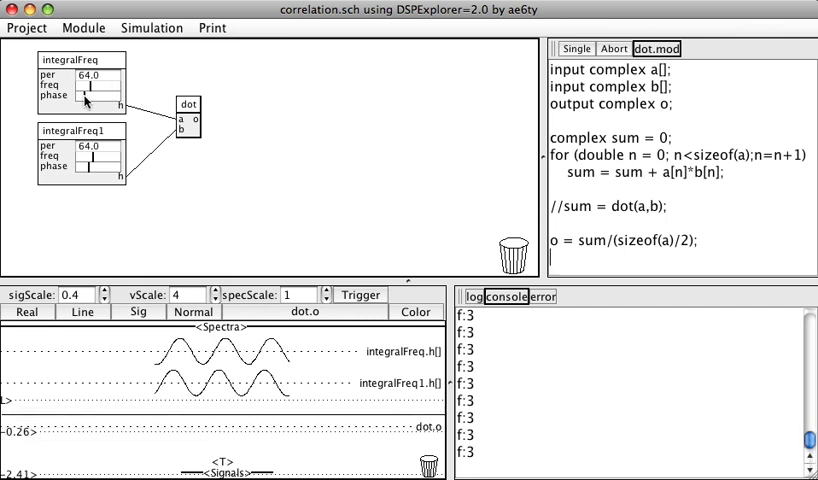
mouse_move(216, 358)
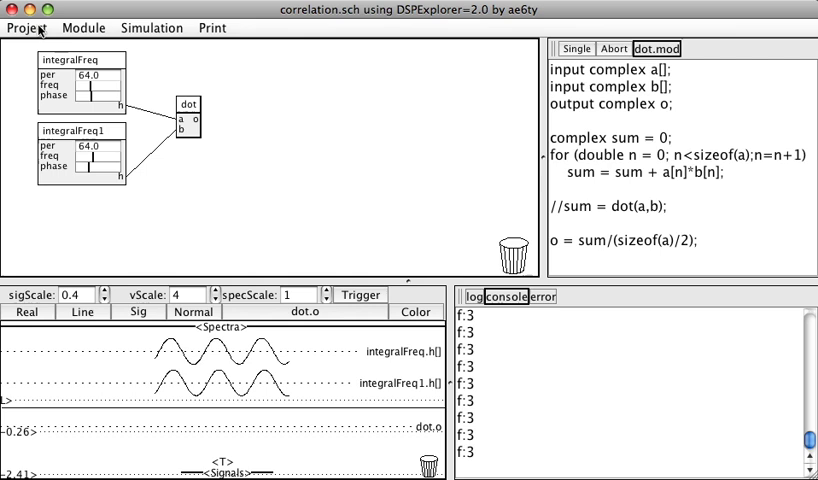
Load correlation2.sch via Project > Open, with sigGen, integralFreq, shiftReg and dot modules
click(24, 28)
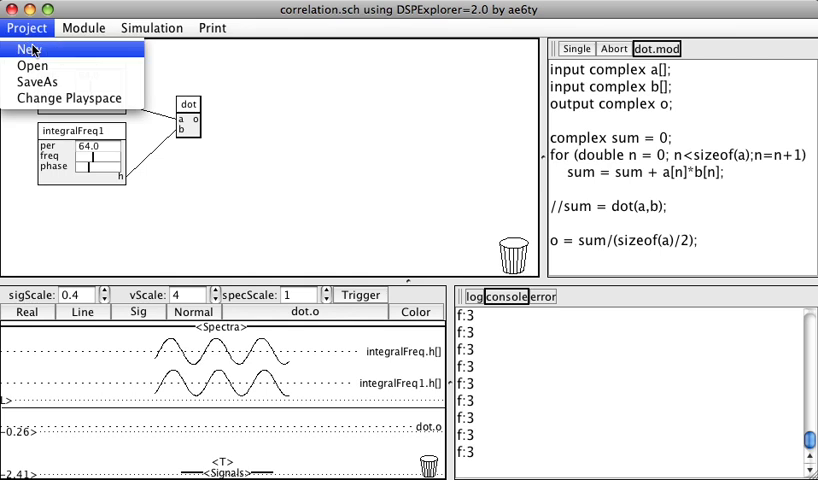
click(32, 64)
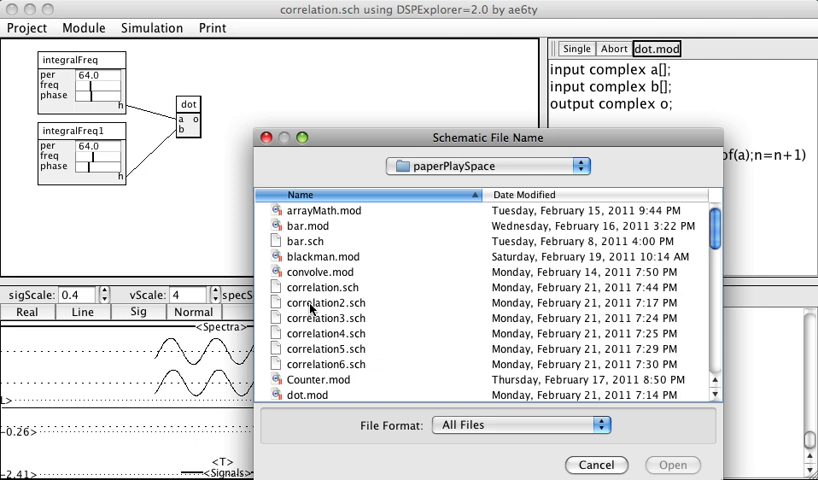
click(320, 302)
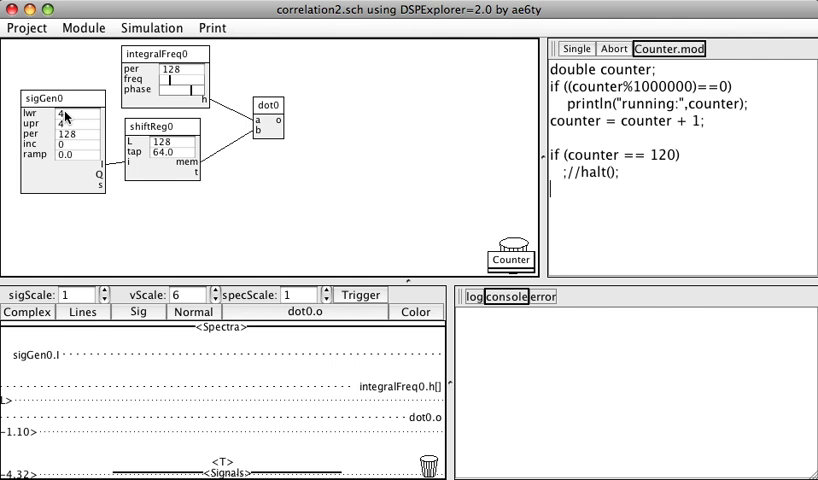
Show shiftReg0's module code, defining L=128 and tap=64 with a memory buffer
click(150, 136)
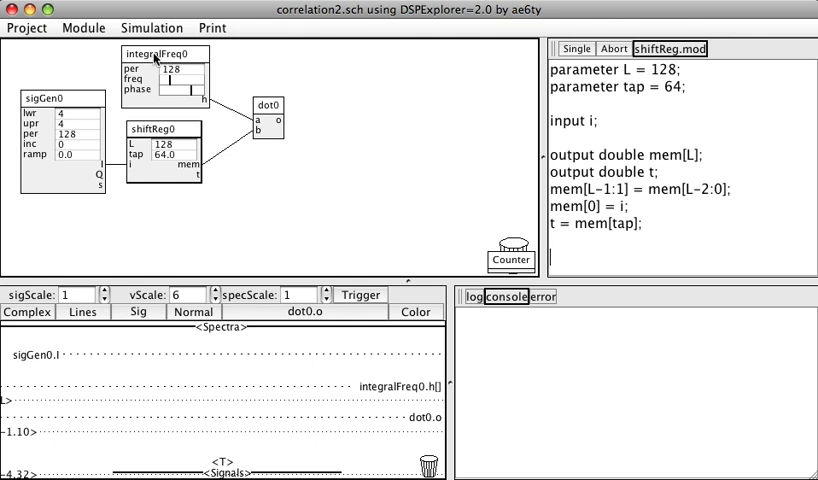
mouse_move(172, 62)
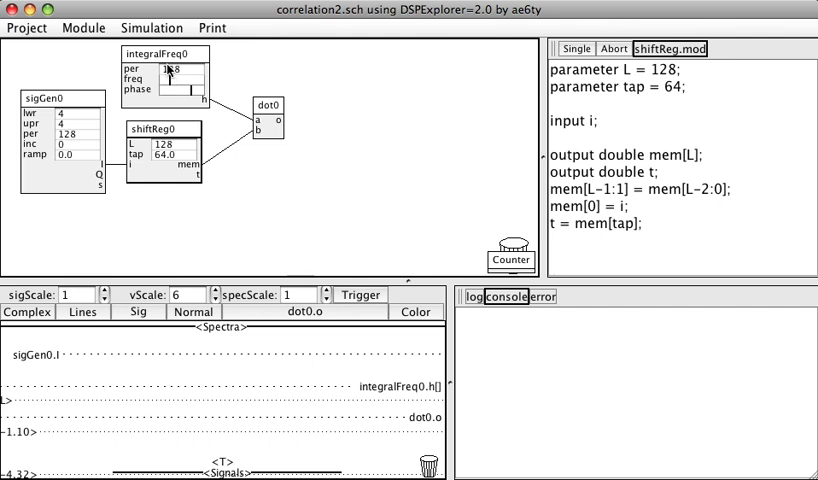
Run the correlation2 simulation to plot the generator, integrator and dot product signals
click(152, 28)
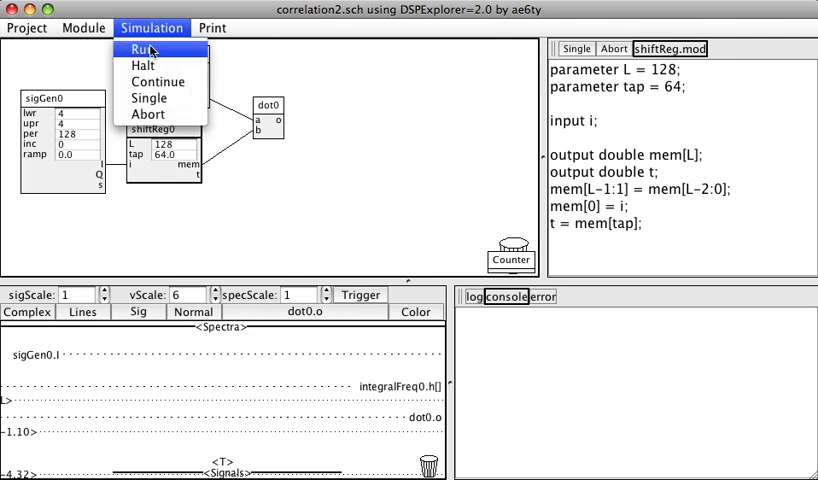
click(136, 50)
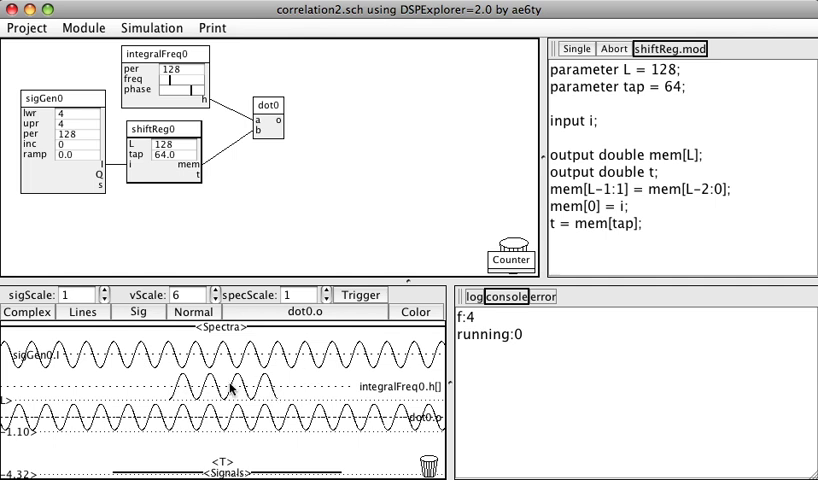
mouse_move(290, 424)
text(5)
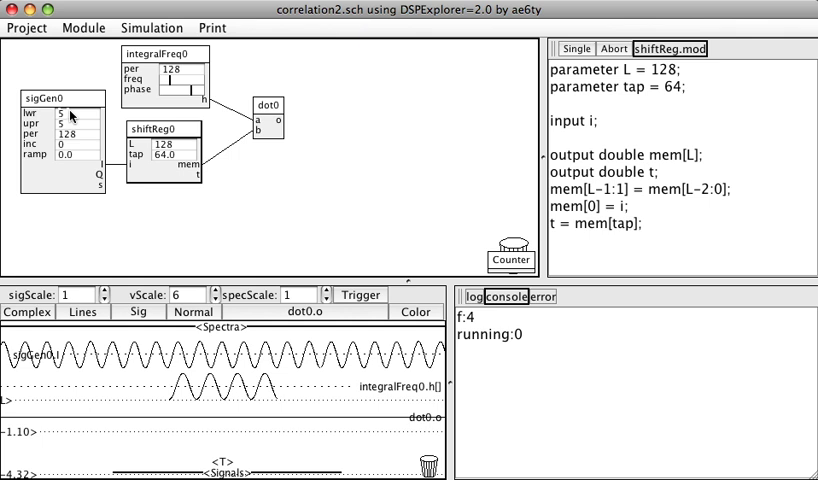
mouse_move(164, 104)
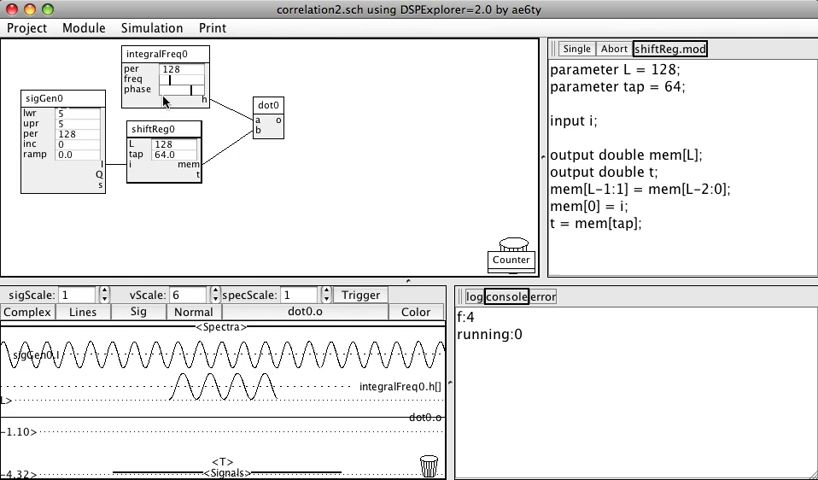
mouse_move(228, 364)
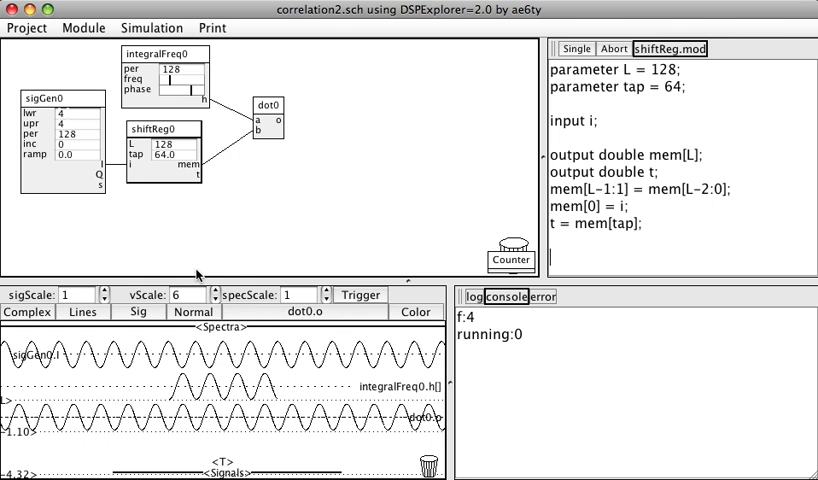
mouse_move(210, 336)
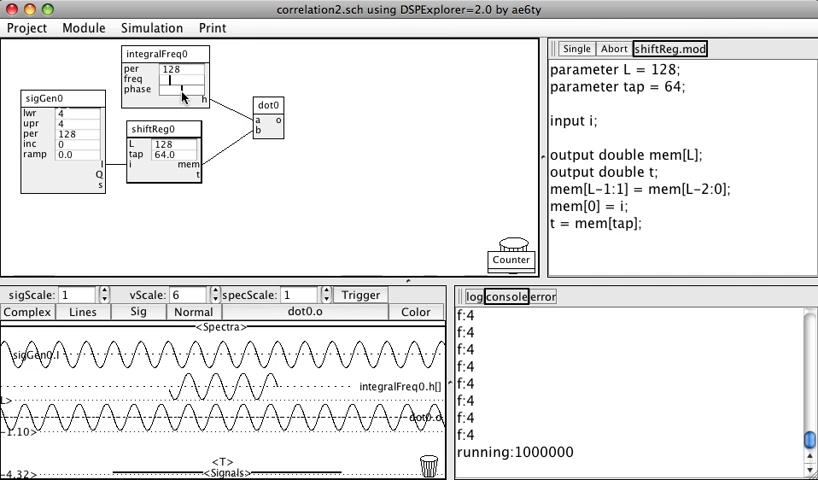
mouse_move(30, 24)
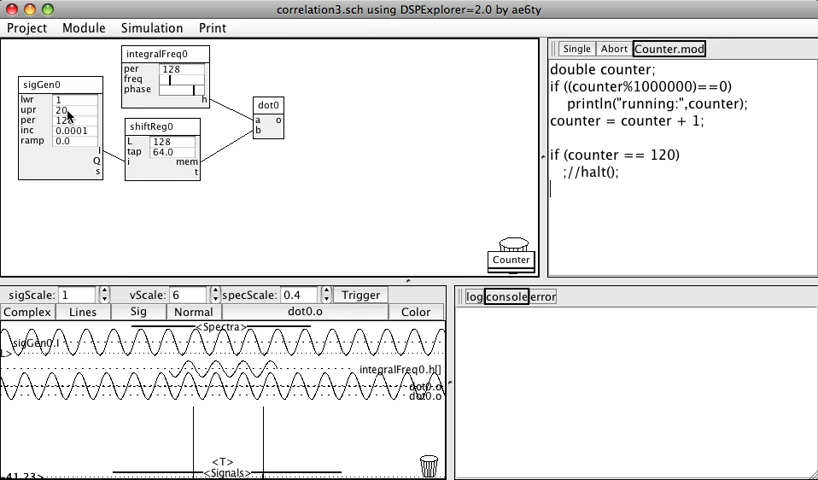
mouse_move(184, 70)
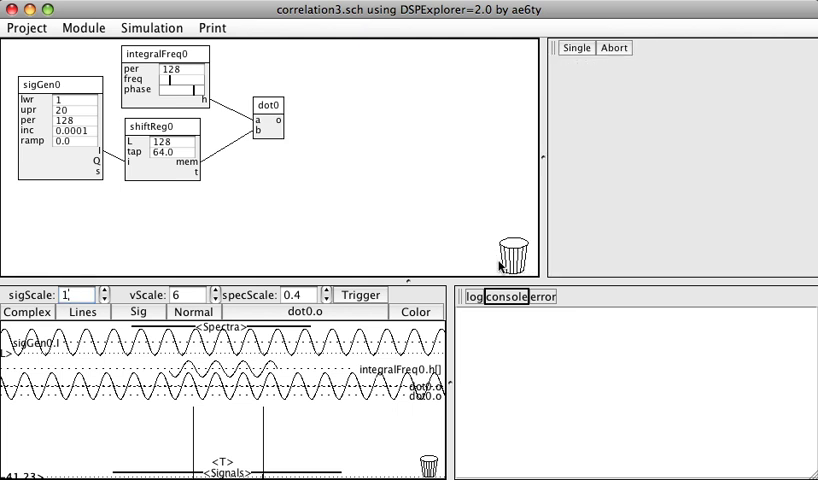
mouse_move(150, 28)
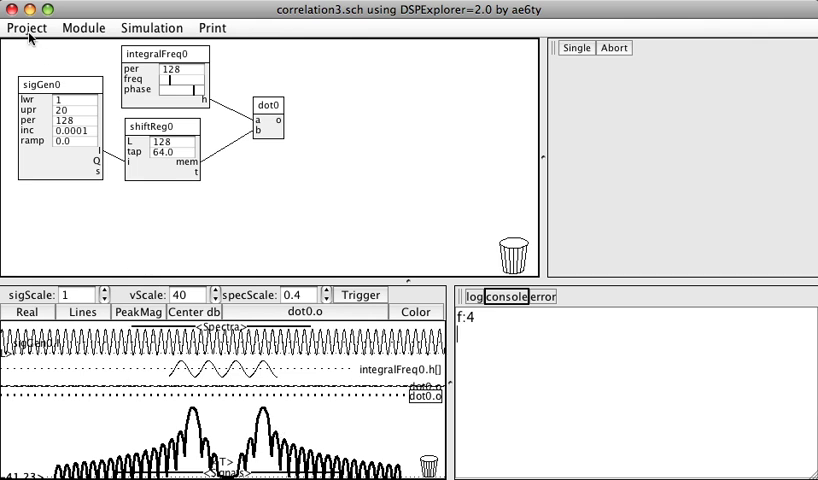
Bring up the Project menu to load the next schematic, correlation4
click(26, 28)
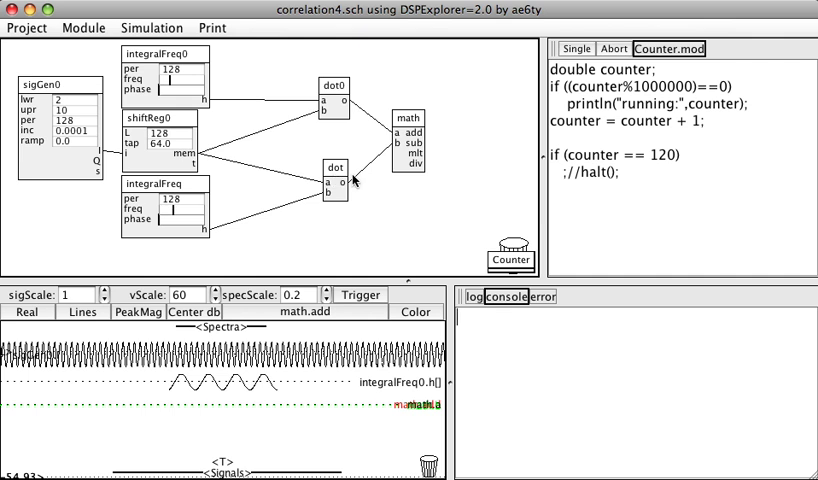
mouse_move(172, 96)
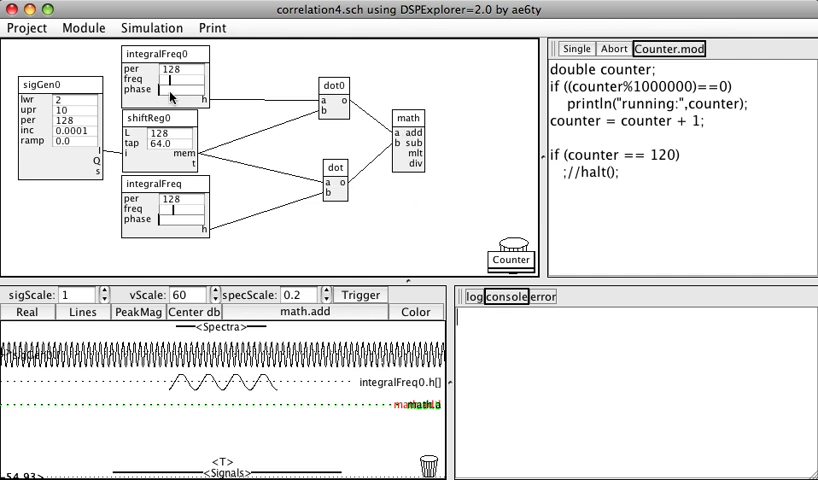
Simulate correlation4's two correlator branches, then return to the project file commands
click(152, 28)
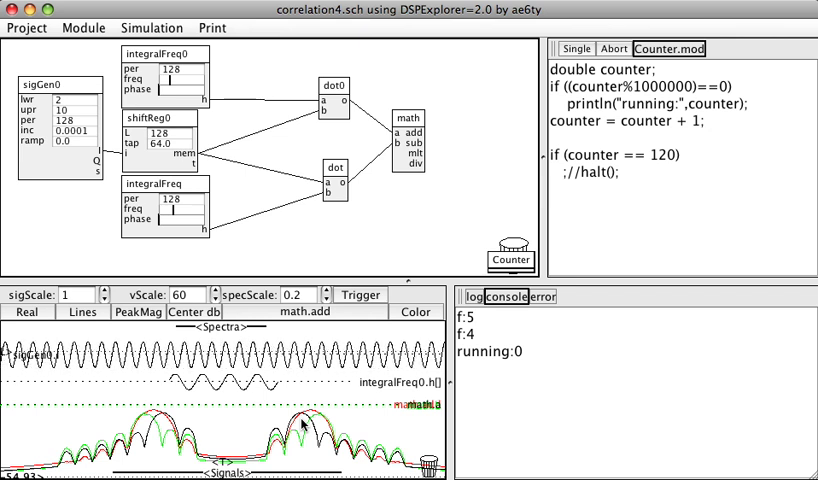
click(28, 28)
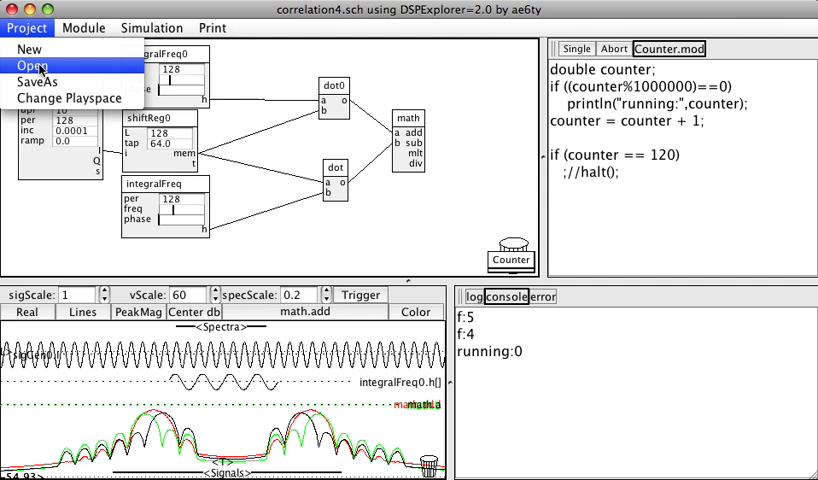
Load correlation5.sch and simulate it, plotting the arrayMath-fed dot0 output with twin peaks
click(34, 66)
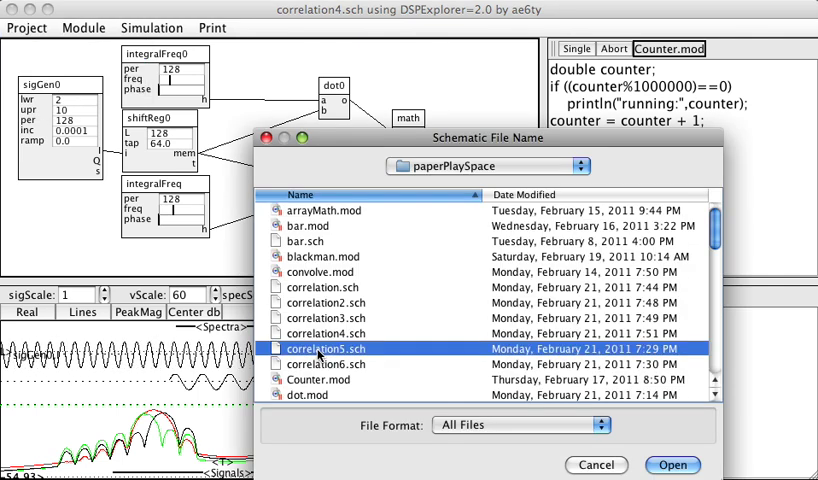
click(672, 464)
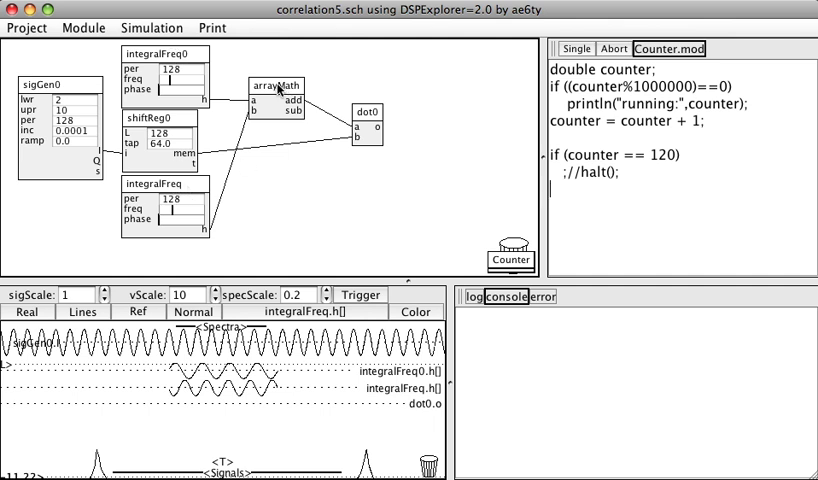
mouse_move(348, 122)
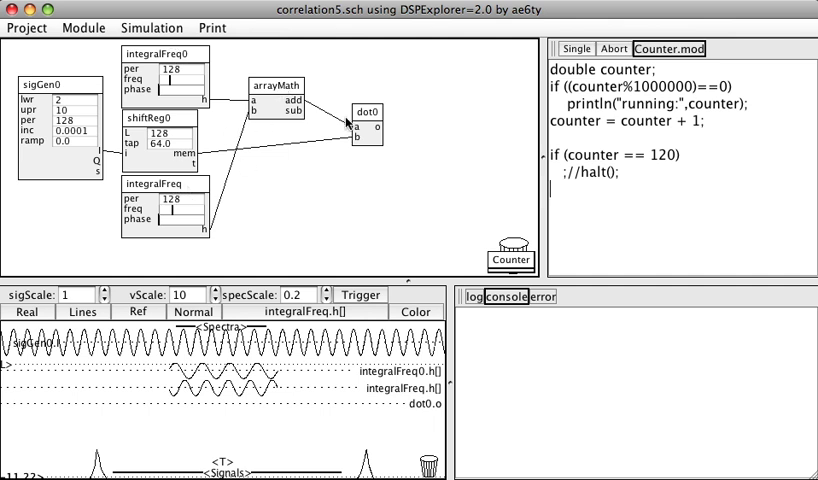
click(152, 28)
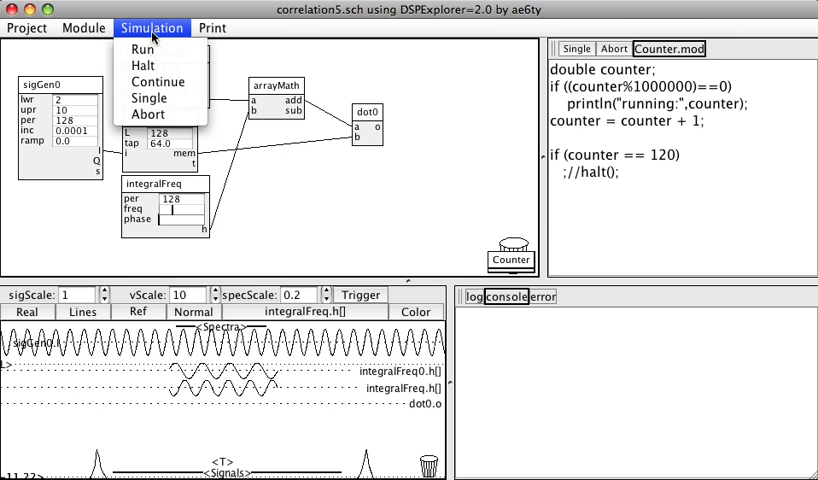
click(142, 48)
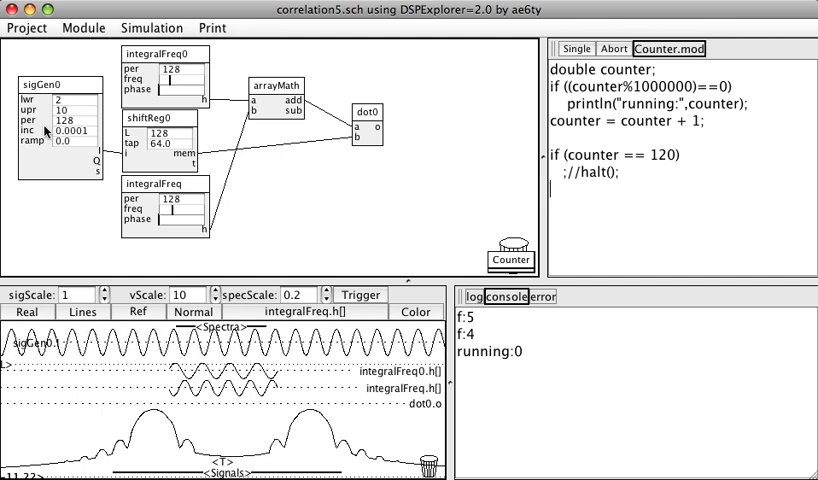
Start opening another saved schematic to load correlation6.sch with its wideRef module
click(28, 28)
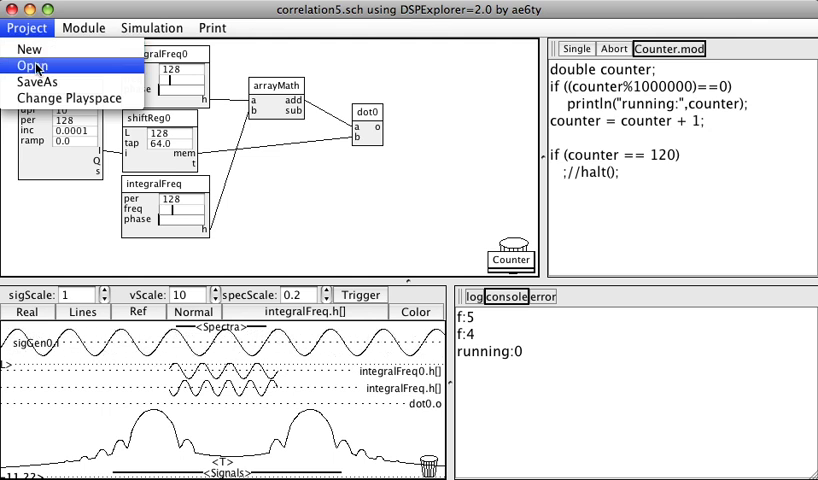
click(36, 64)
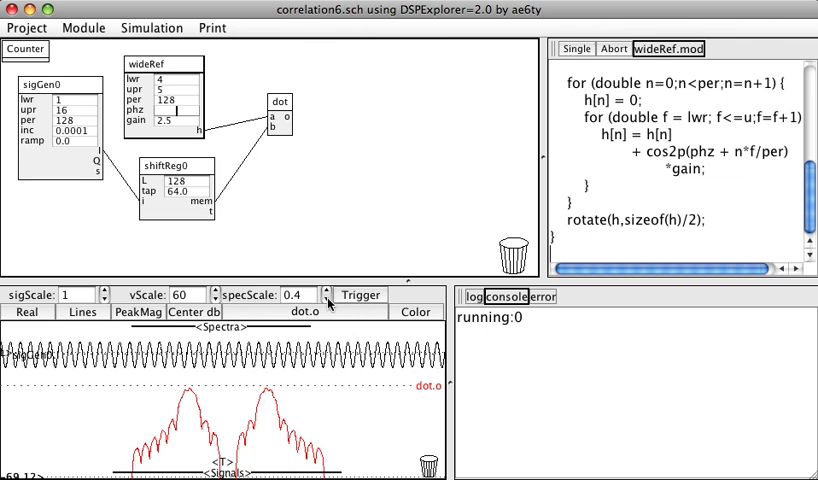
Load correlation6.sch and bring up the simulation commands to rerun the wideRef correlation
click(328, 300)
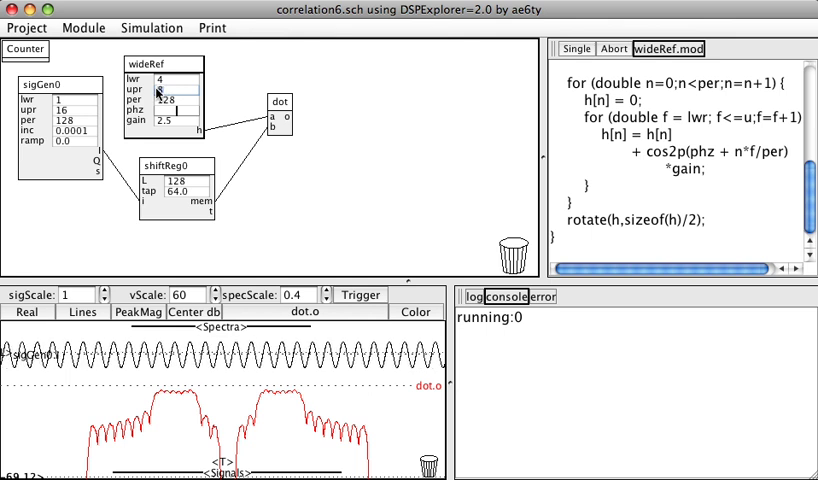
click(152, 28)
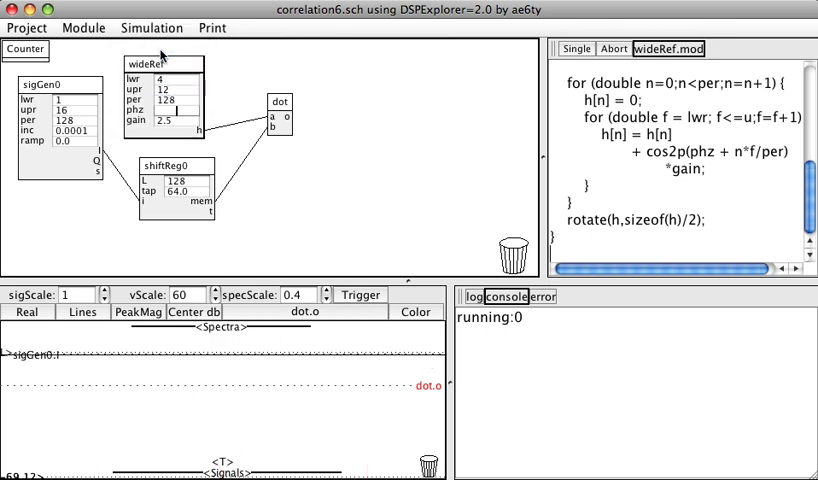
click(152, 28)
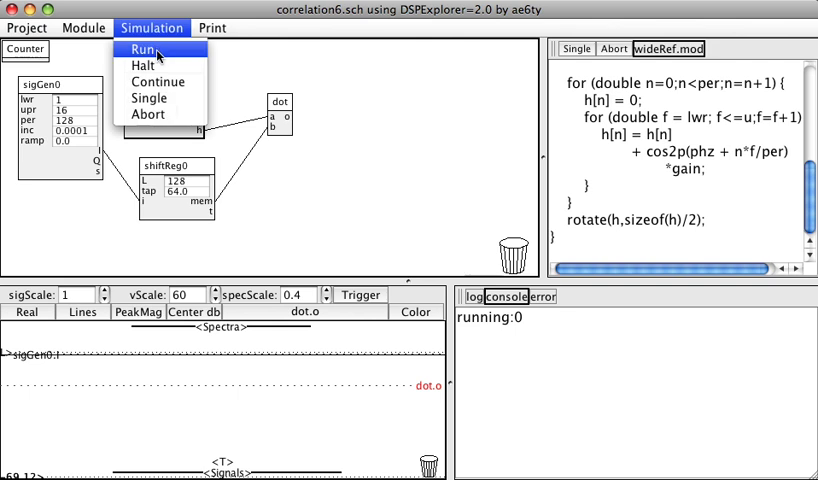